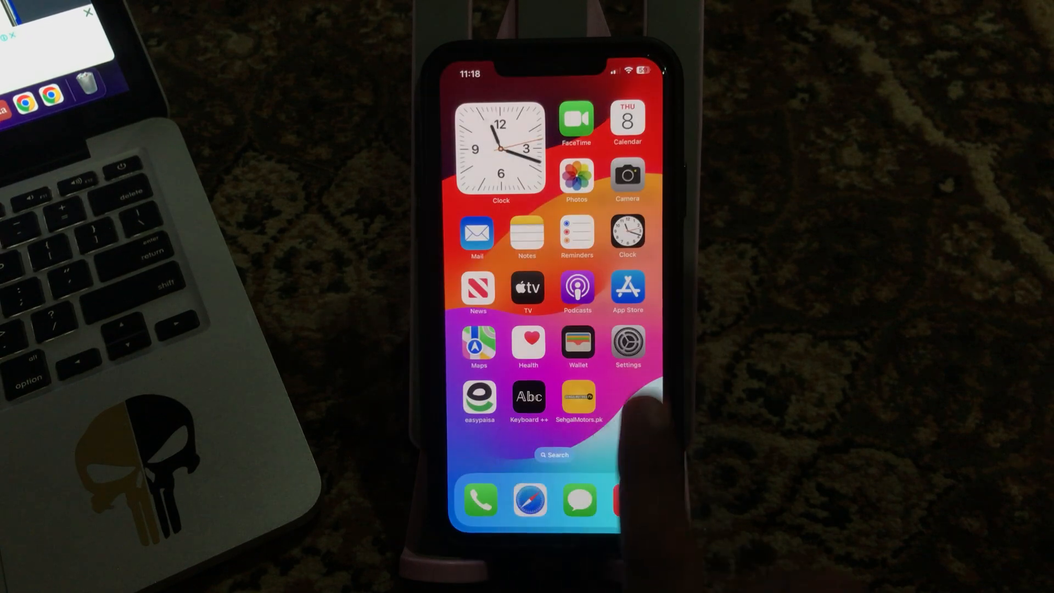
{"action": "scroll", "scroll_direction": "left", "scroll_amount": 3}
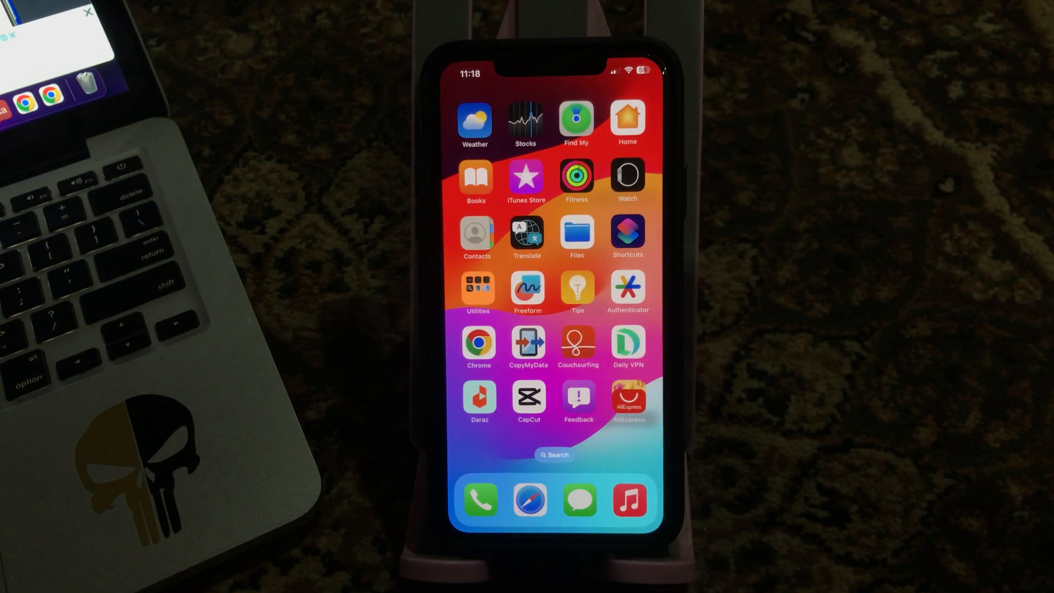